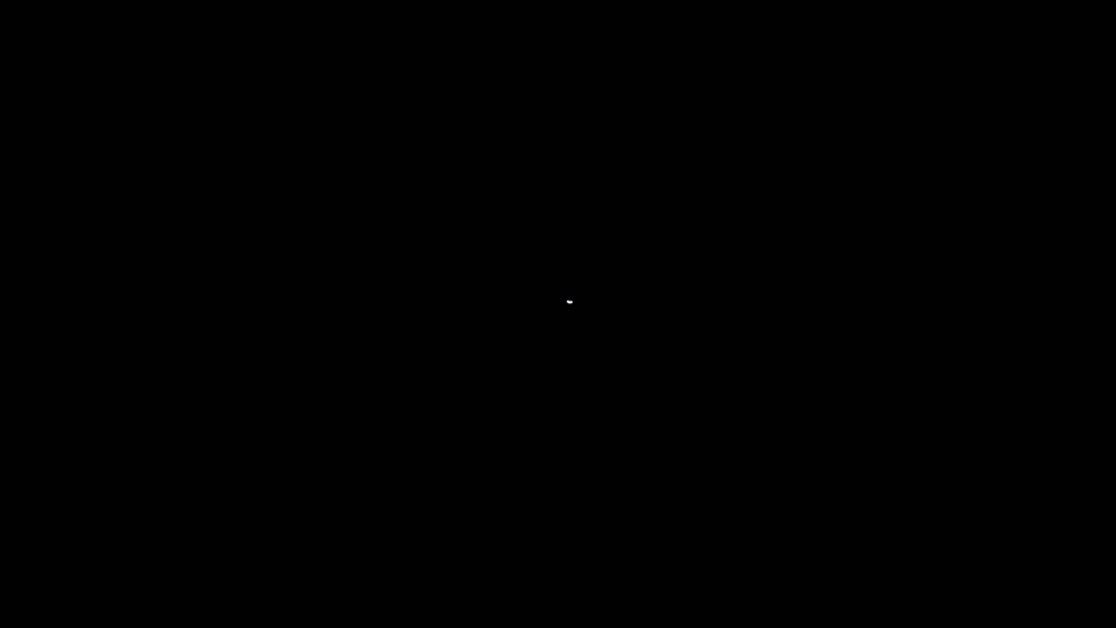
pyautogui.moveTo(611, 279)
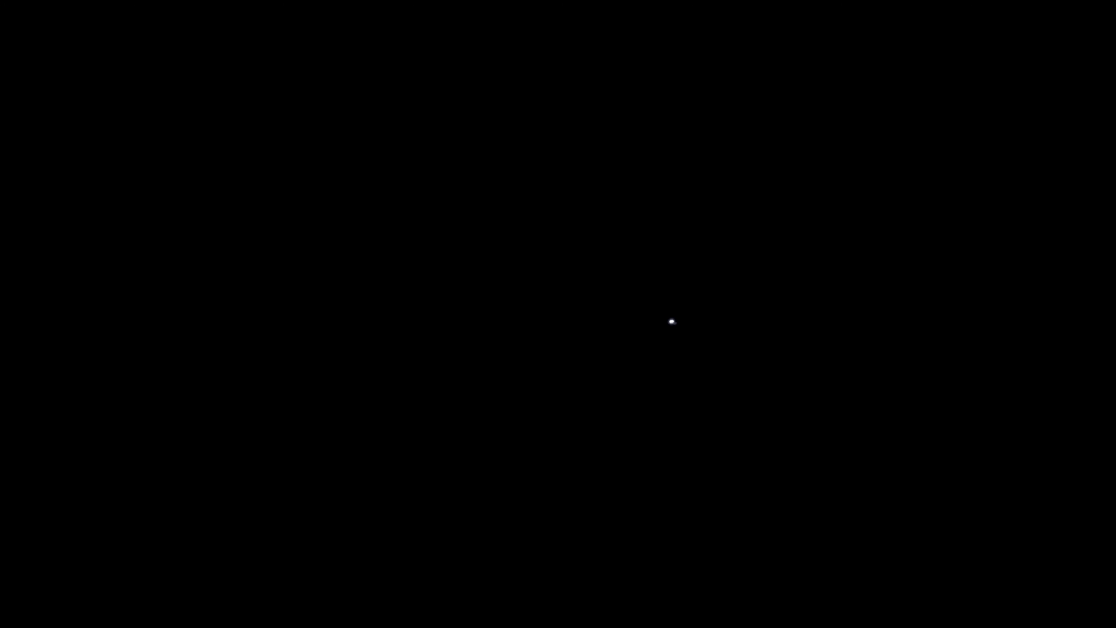
pyautogui.moveTo(630, 295)
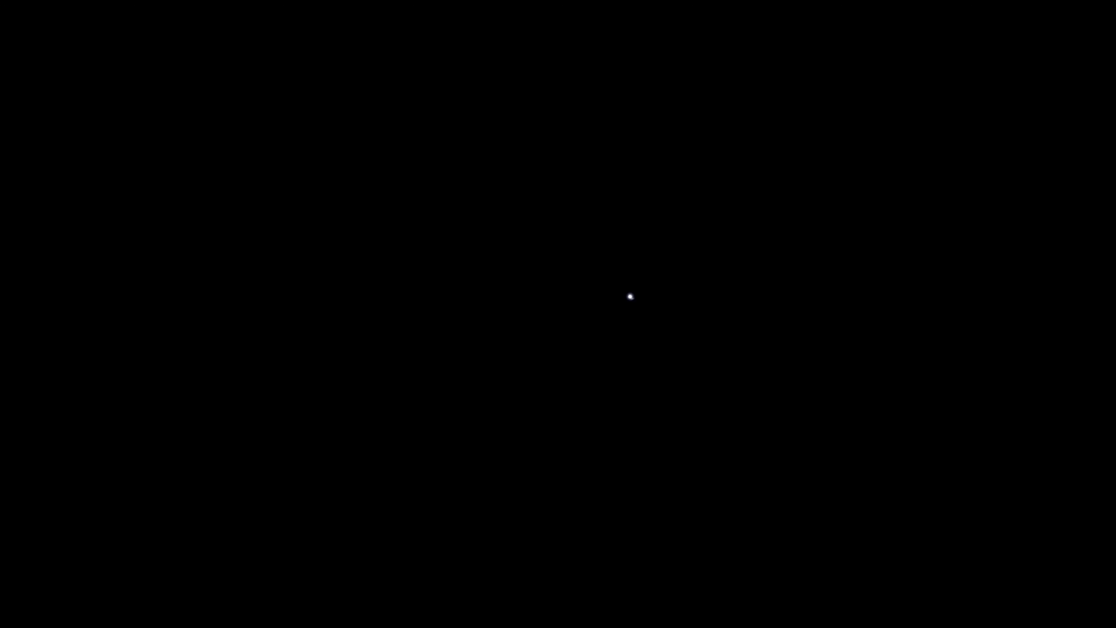